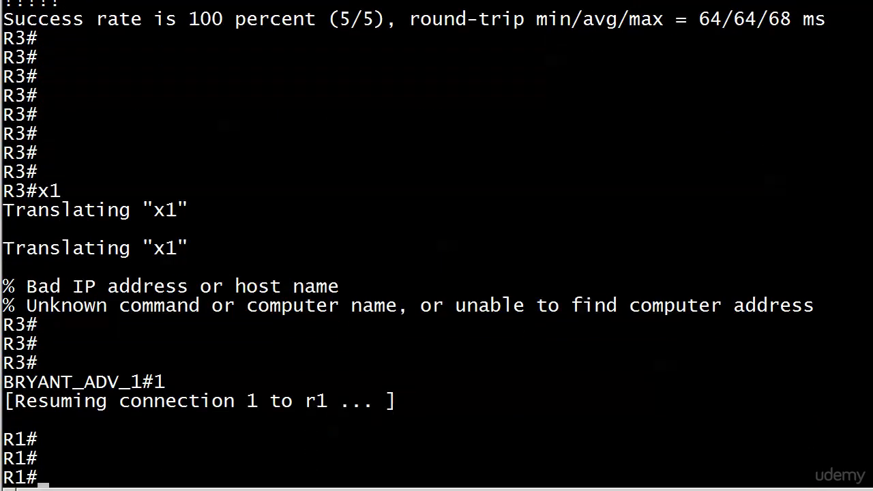
Enter global configuration mode on R1 with 'conf t' and list numbered access-list ranges.
{"action": "type", "text": "conf t"}
{"action": "type", "text": "access-list ?"}
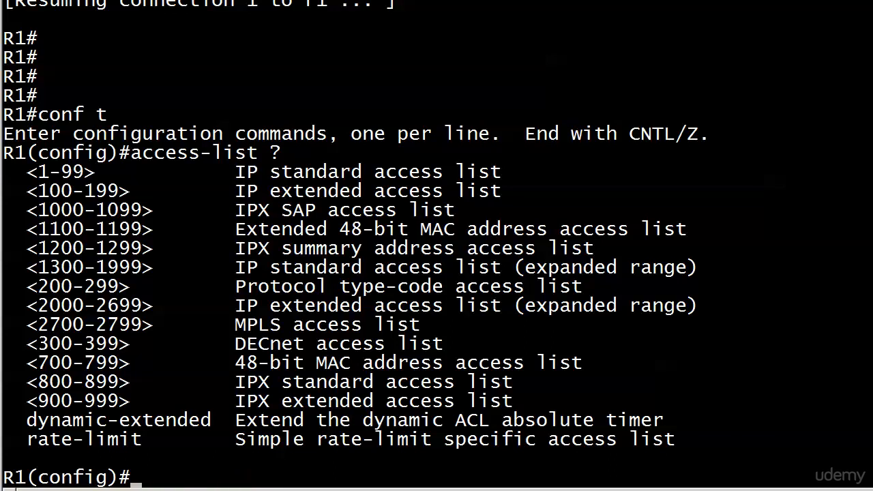
Query 'ip access-list ?' to list extended, standard, logging, log-update and resequence.
{"action": "type", "text": "ip access"}
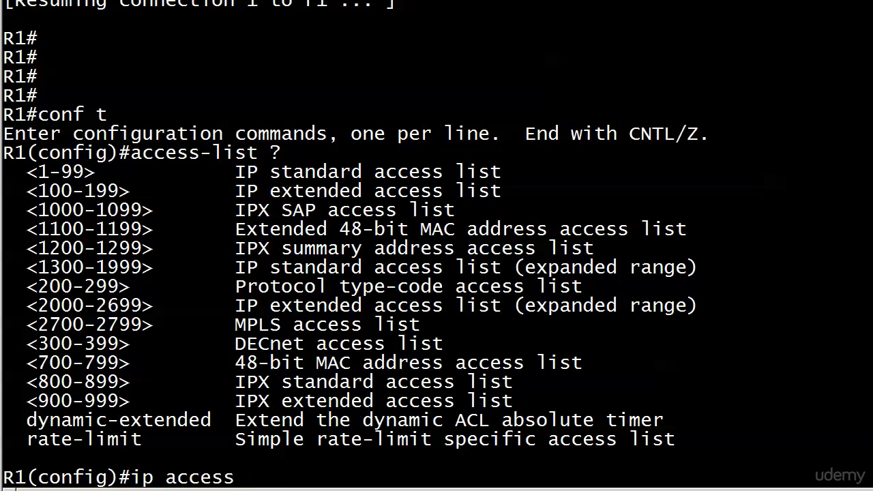
{"action": "type", "text": "-list ?"}
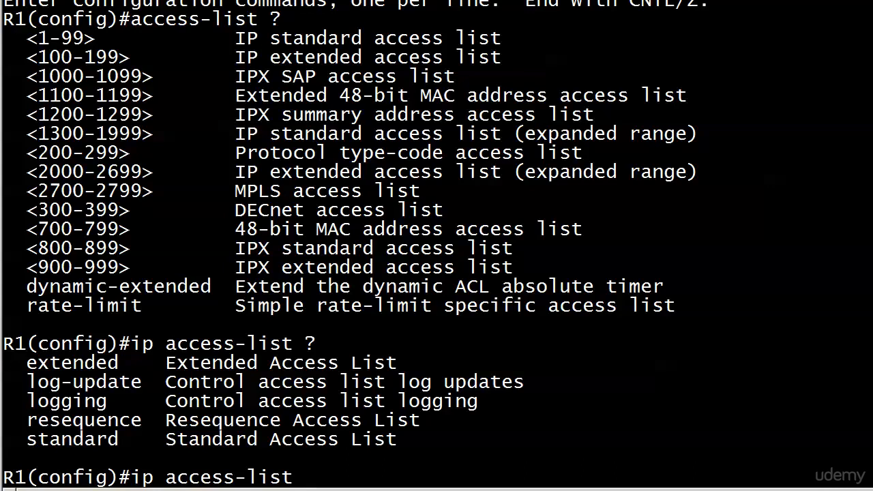
Query 'ip access-list standard ?' to show identifiers 1-99, 1300-1999, or a name.
{"action": "type", "text": "stna"}
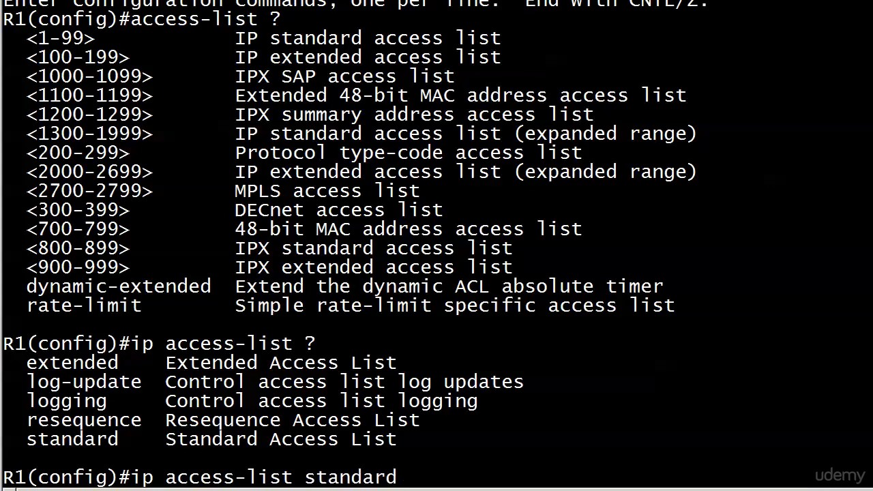
{"action": "type", "text": "?"}
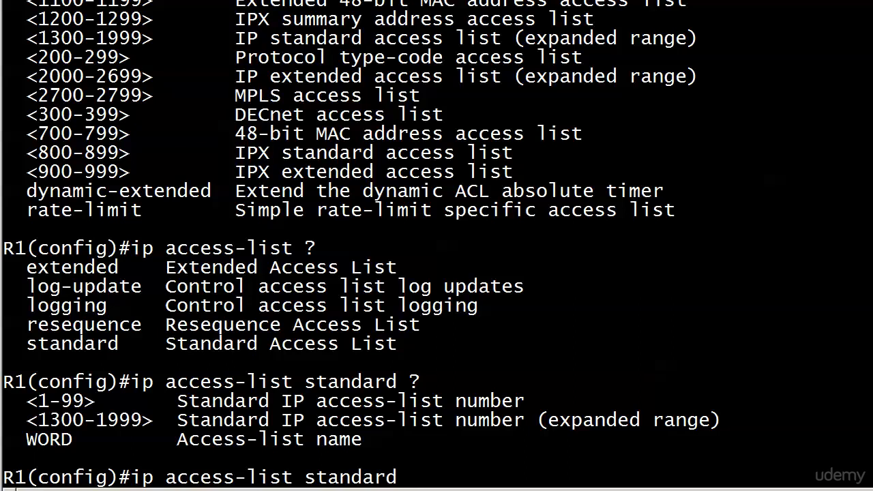
Create standard named ACL BLOCK11 and list its entry commands and deny options.
{"action": "type", "text": "BLOA"}
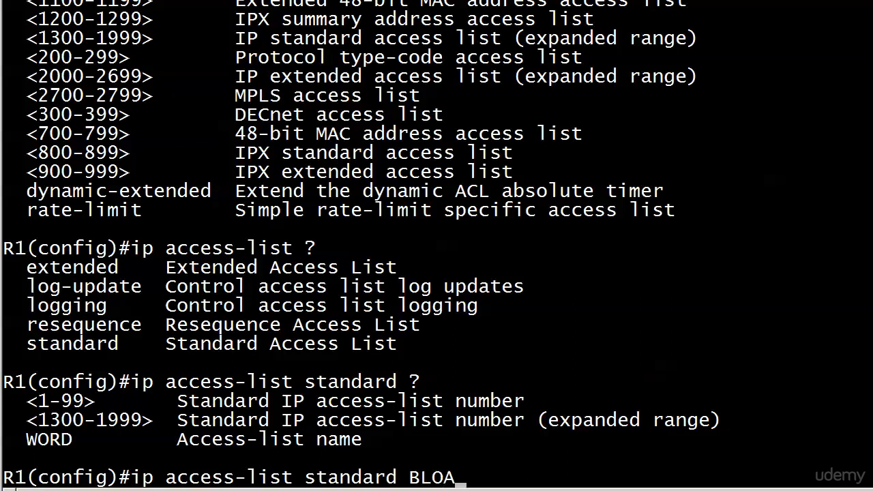
{"action": "type", "text": "CK1"}
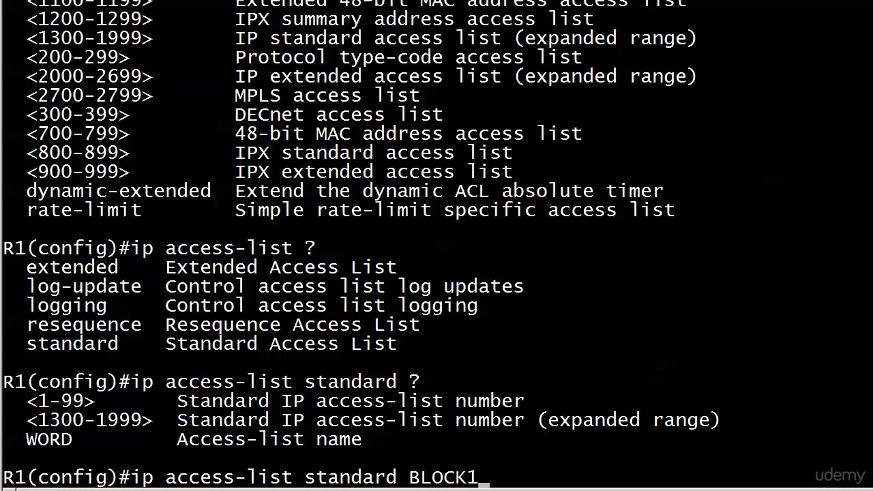
{"action": "type", "text": "1?"}
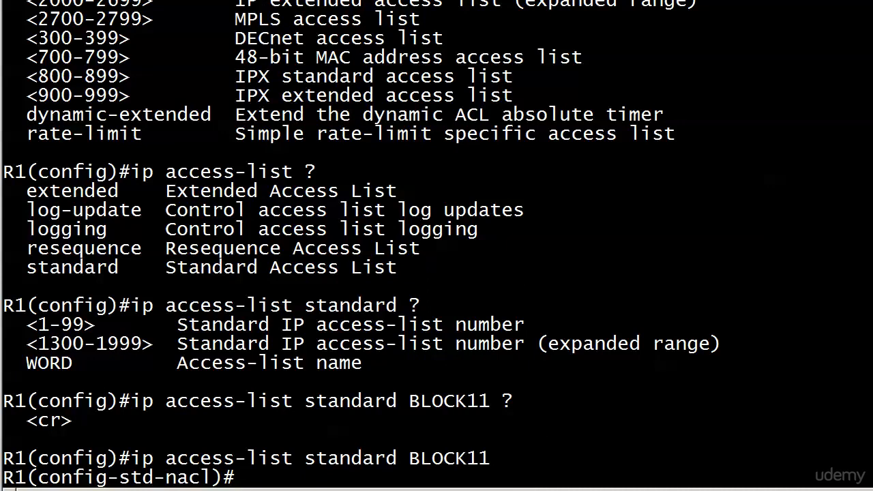
{"action": "type", "text": "?"}
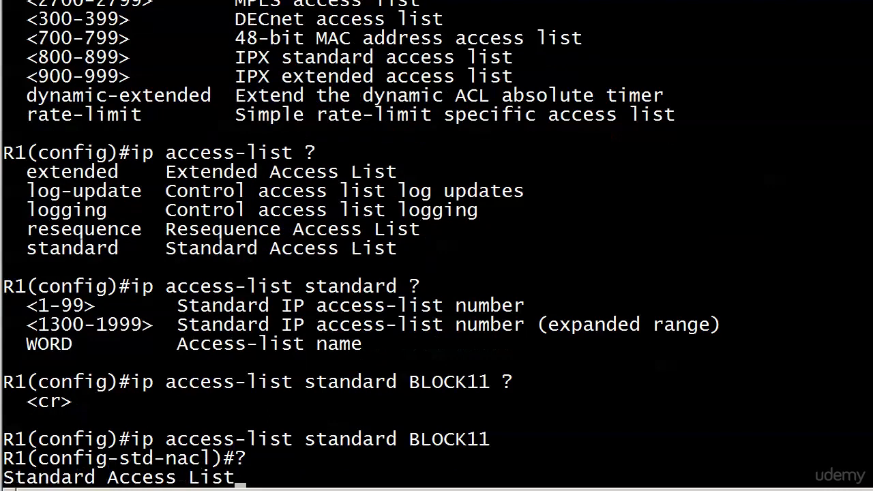
{"action": "key", "text": "Enter"}
{"action": "type", "text": "deny"}
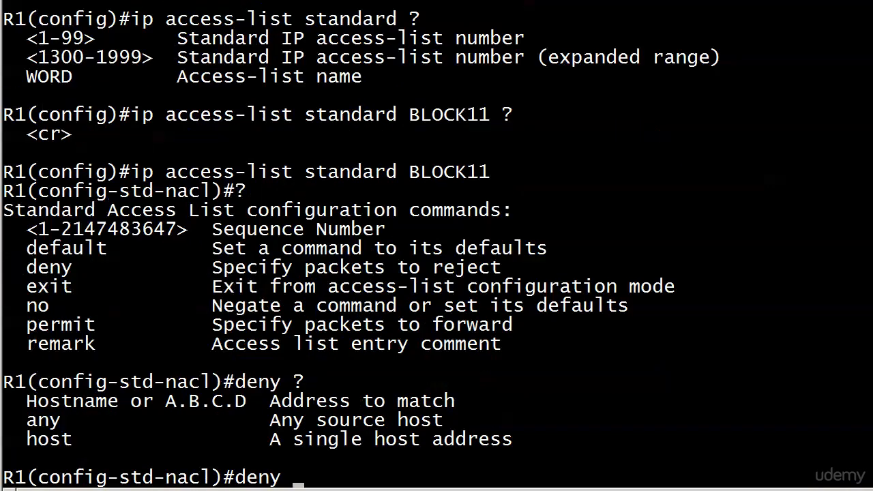
Add 'deny 3.3.3.0 0.0.0.255' and a permit any entry to BLOCK11.
{"action": "type", "text": "3.3.3."}
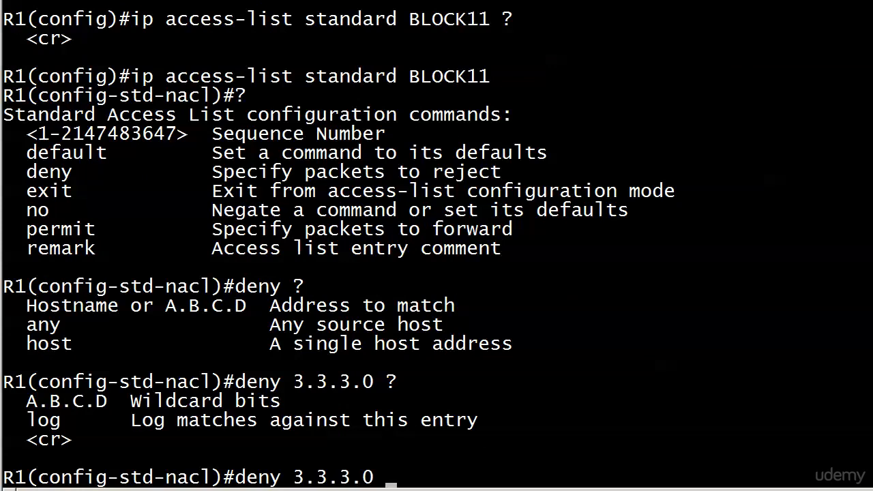
{"action": "type", "text": "0.0.0.255"}
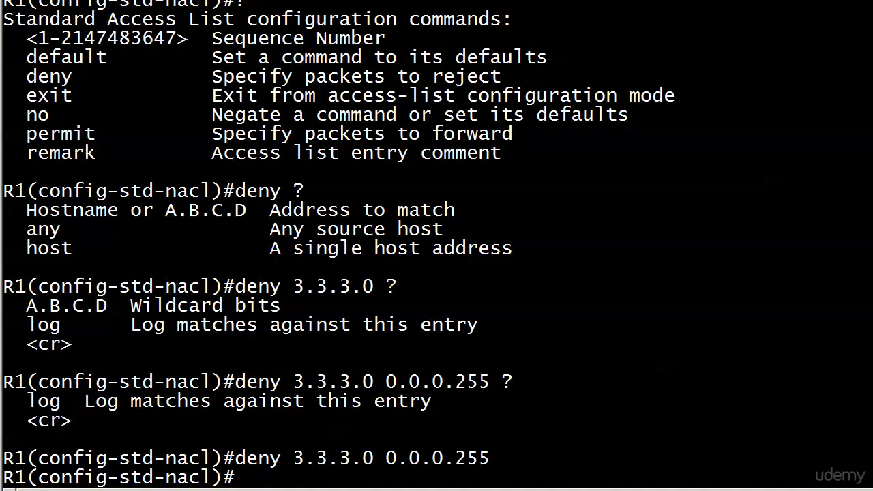
{"action": "type", "text": "pami"}
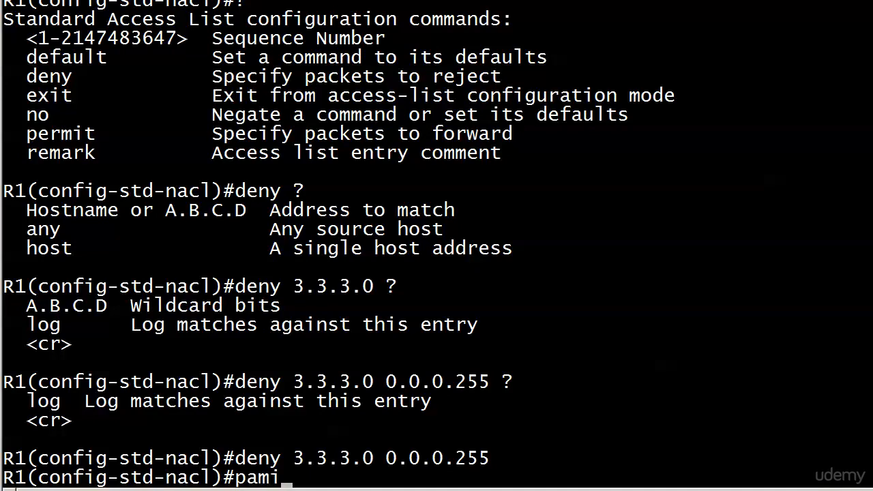
{"action": "type", "text": "permit any ?"}
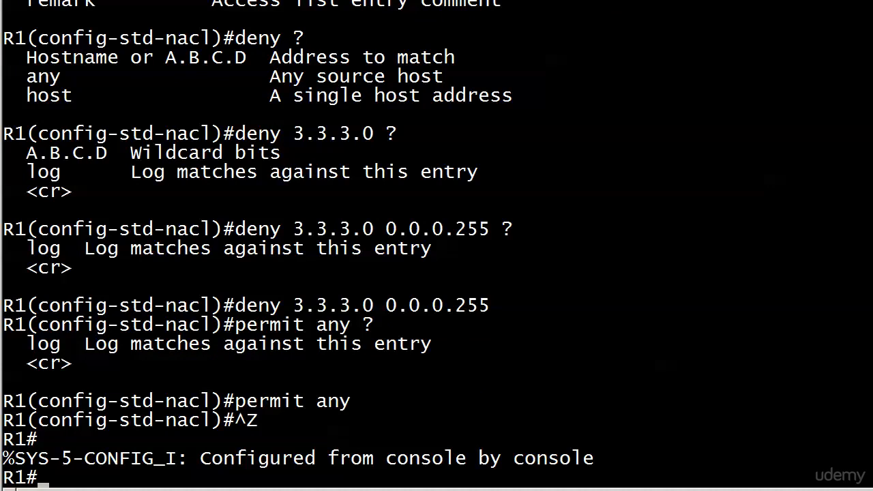
Run 'show ip access-list' showing BLOCK11: 10 deny 3.3.3.0 0.0.0.255, 20 permit any.
{"action": "type", "text": "show ip access-li"}
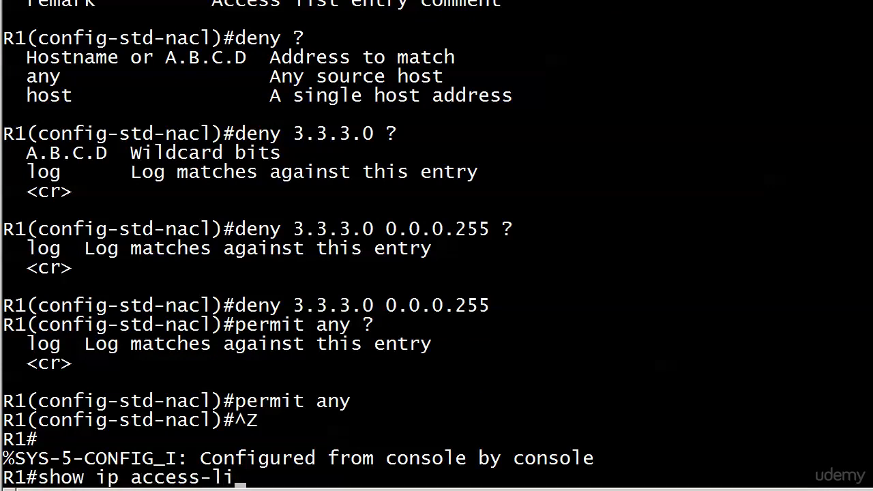
{"action": "key", "text": "Enter"}
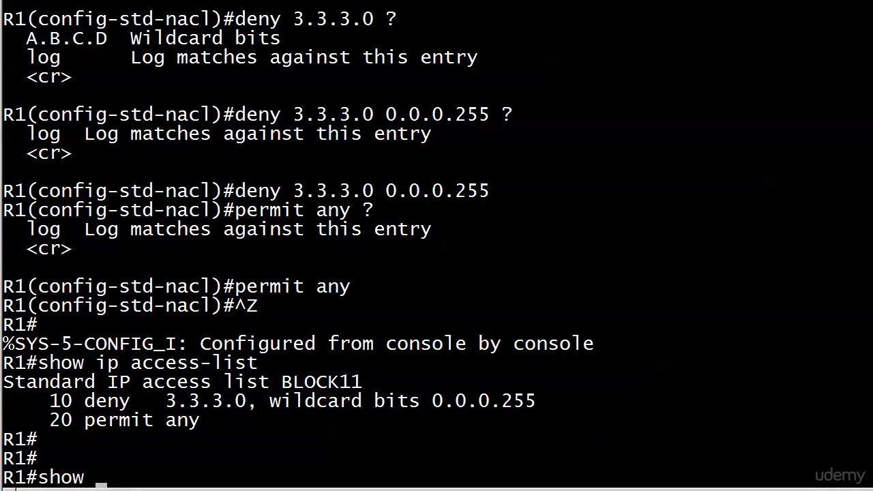
Run 'show access-list' confirming BLOCK11's entries 10 and 20, then re-enter configuration mode.
{"action": "type", "text": "access-list"}
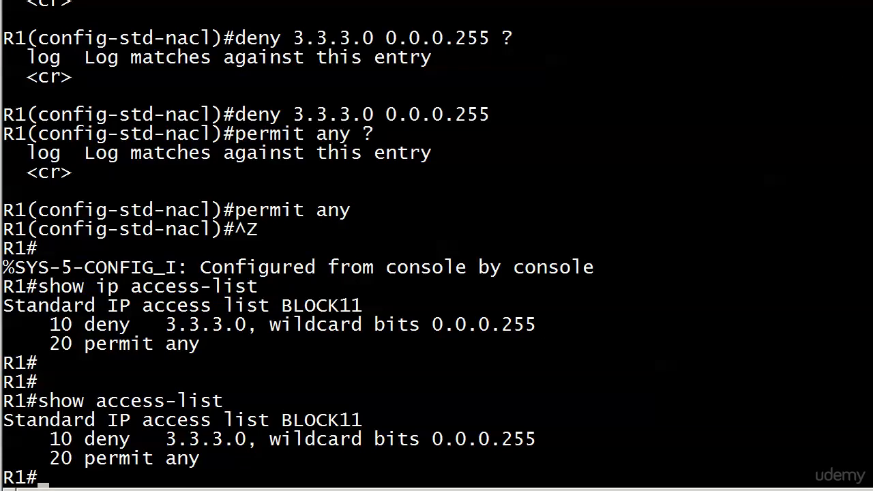
{"action": "mouse_move", "coordinate": [559, 73]}
{"action": "type", "text": "conf t"}
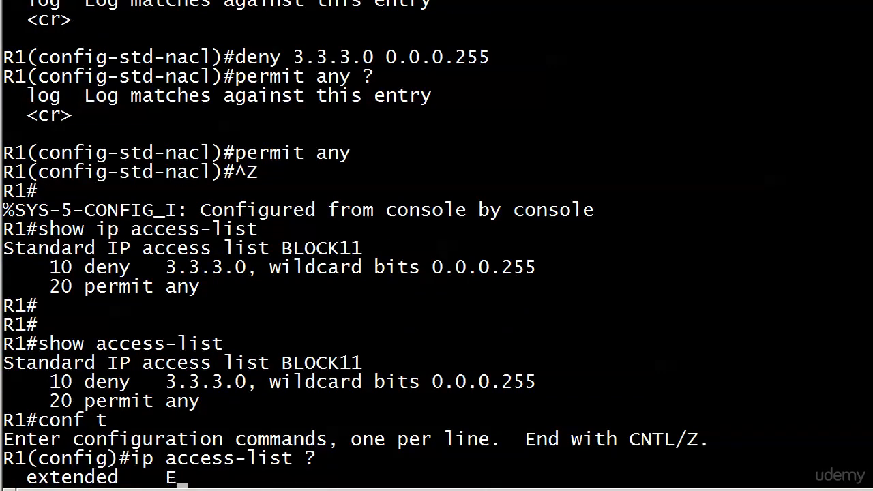
Attempt 'ip access-list extended BLOCK11', rejected due to the existing standard BLOCK11.
{"action": "type", "text": "extn"}
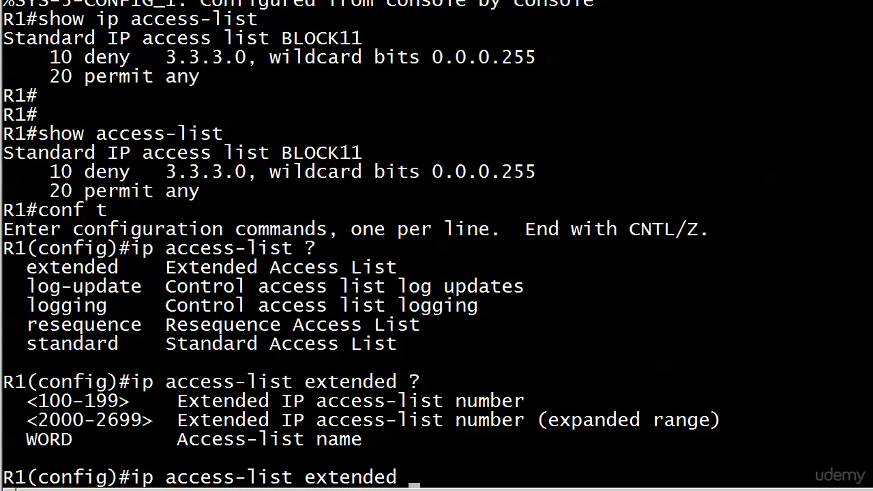
{"action": "type", "text": "BLOCK11"}
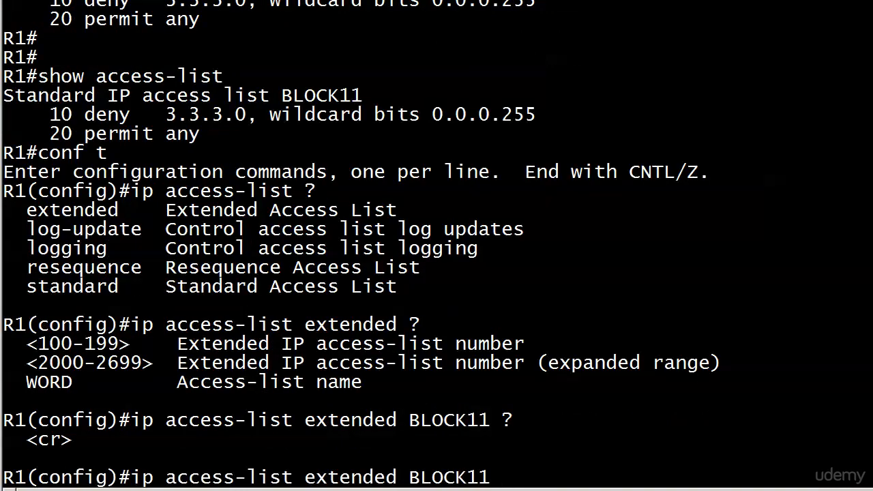
{"action": "key", "text": "enter"}
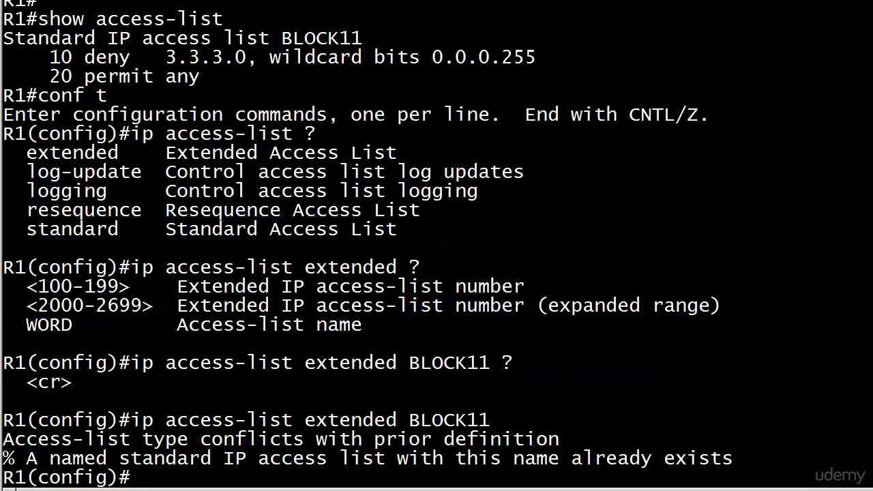
Exit configuration mode with Ctrl+Z back to the R1# prompt.
{"action": "key", "text": "ctrl+z"}
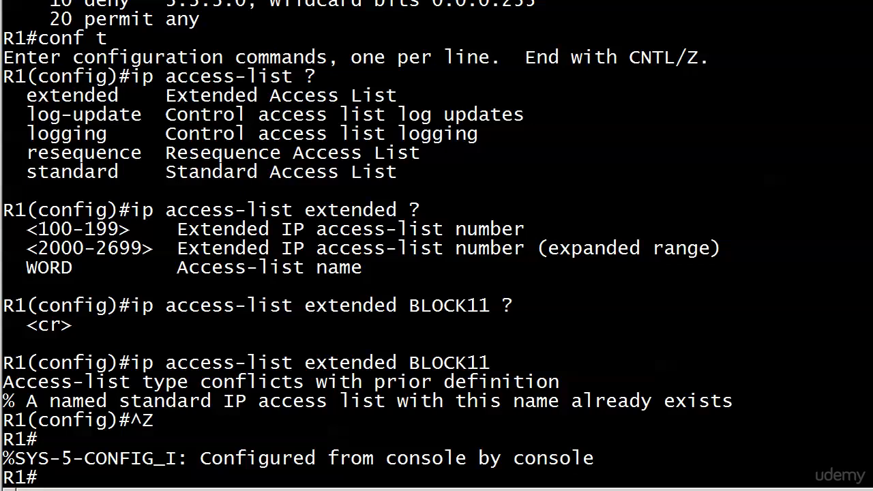
Try 'no access-list BLOCK11' (invalid input), then begin 'no ip access-list standard BLOCK11'.
{"action": "type", "text": "conf t"}
{"action": "type", "text": "no acce"}
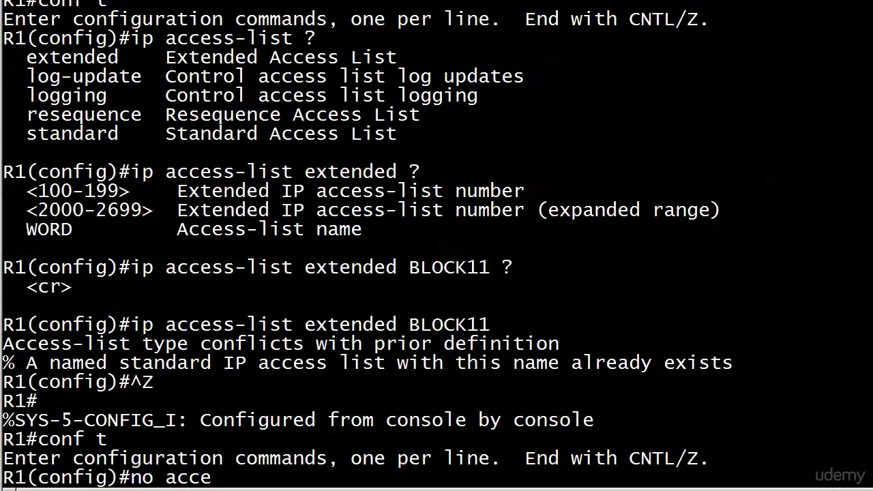
{"action": "type", "text": "ss-list"}
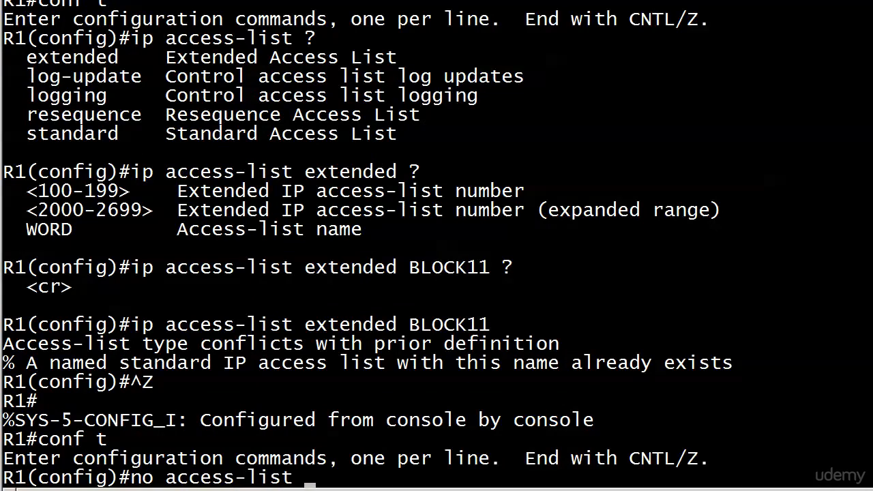
{"action": "type", "text": "BLOCK11"}
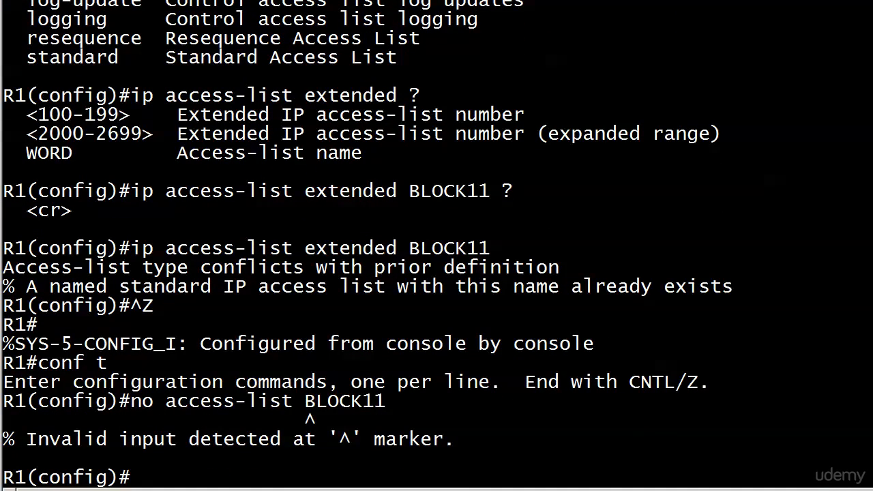
{"action": "type", "text": "no ip access"}
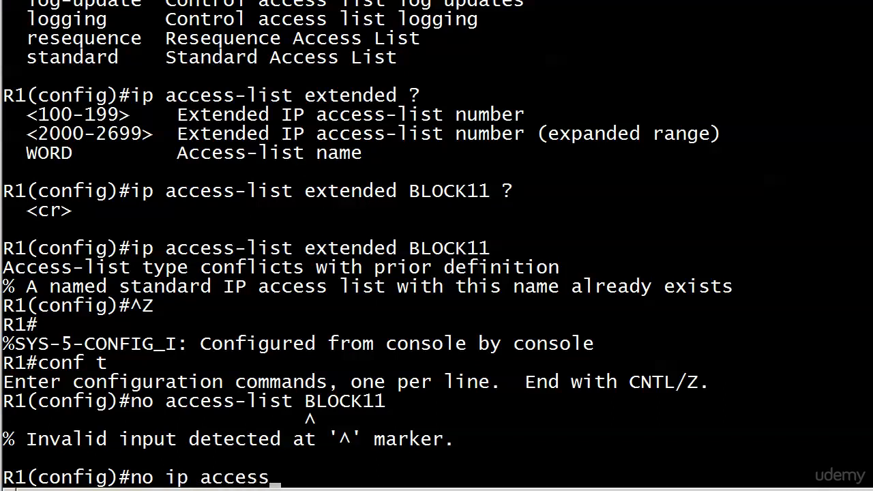